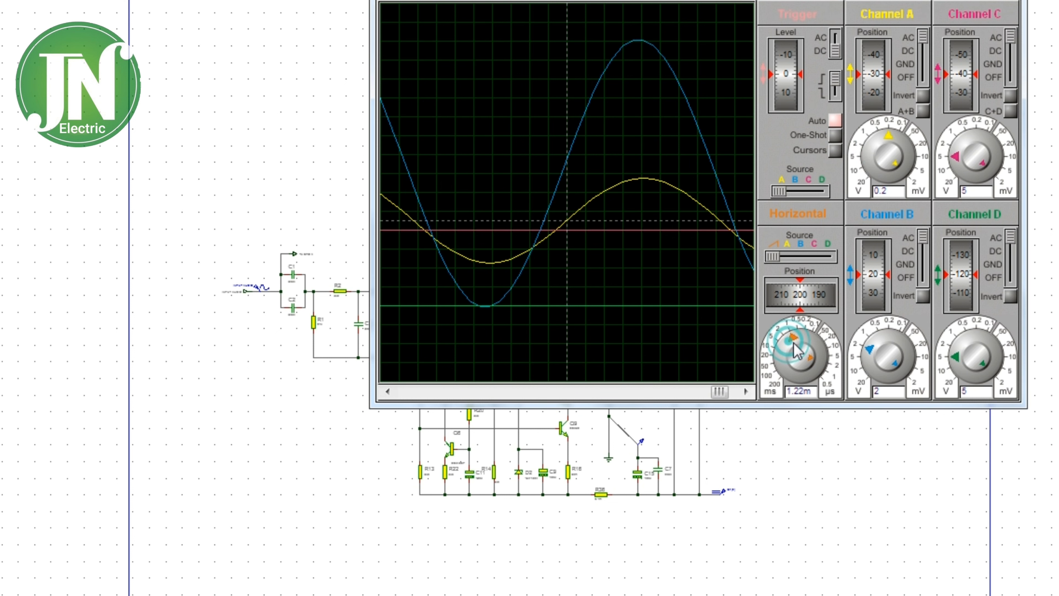
mouse_move(277, 469)
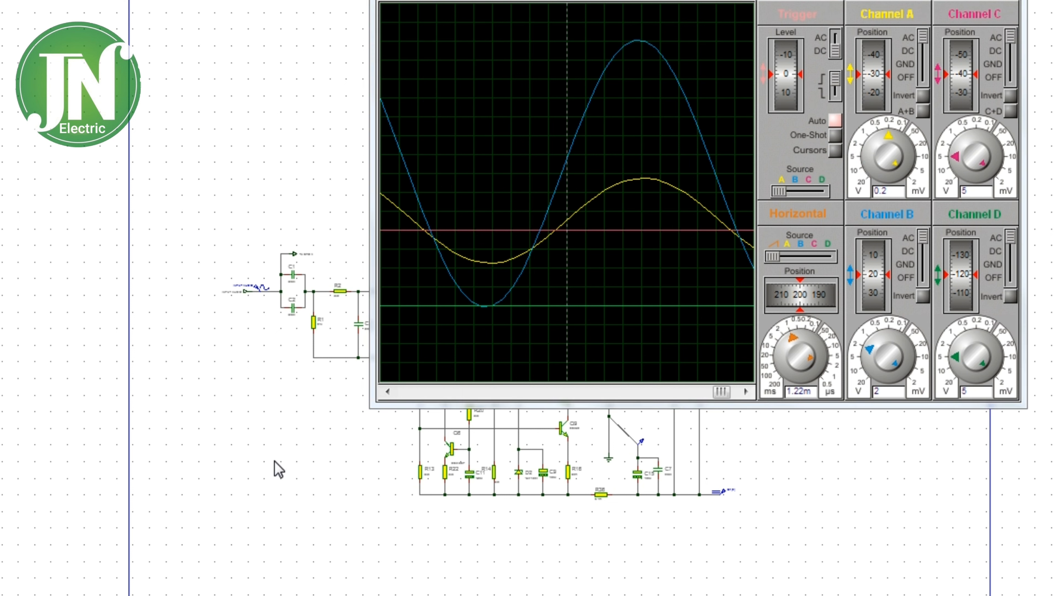
Shift the Horizontal Position so the amplified output trace sits lower on the display
left_click(803, 283)
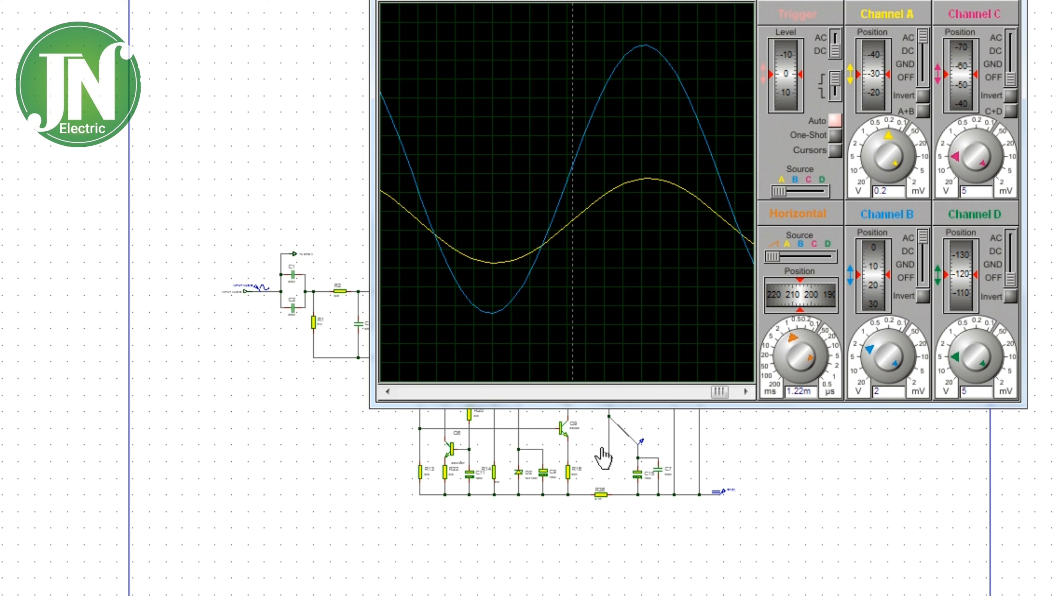
mouse_move(771, 265)
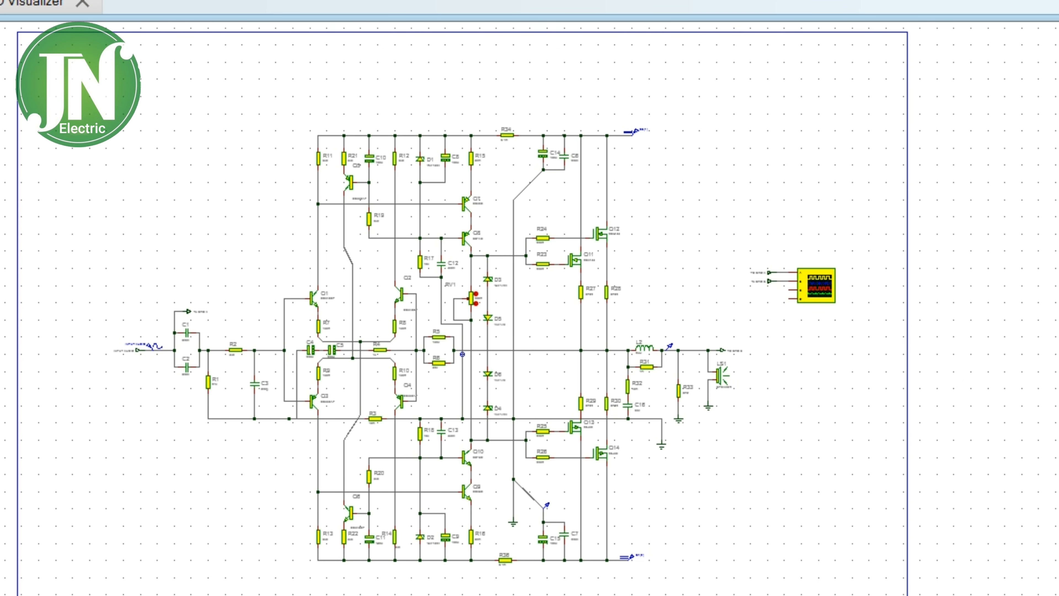
Reopen the Digital Oscilloscope display after reviewing the full amplifier schematic
double_click(818, 286)
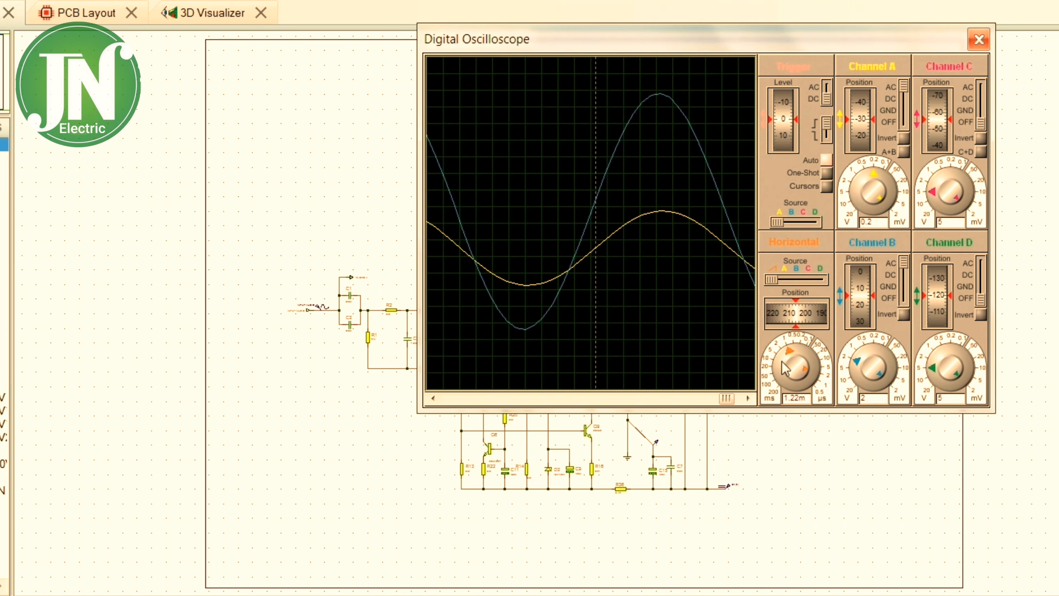
mouse_move(625, 454)
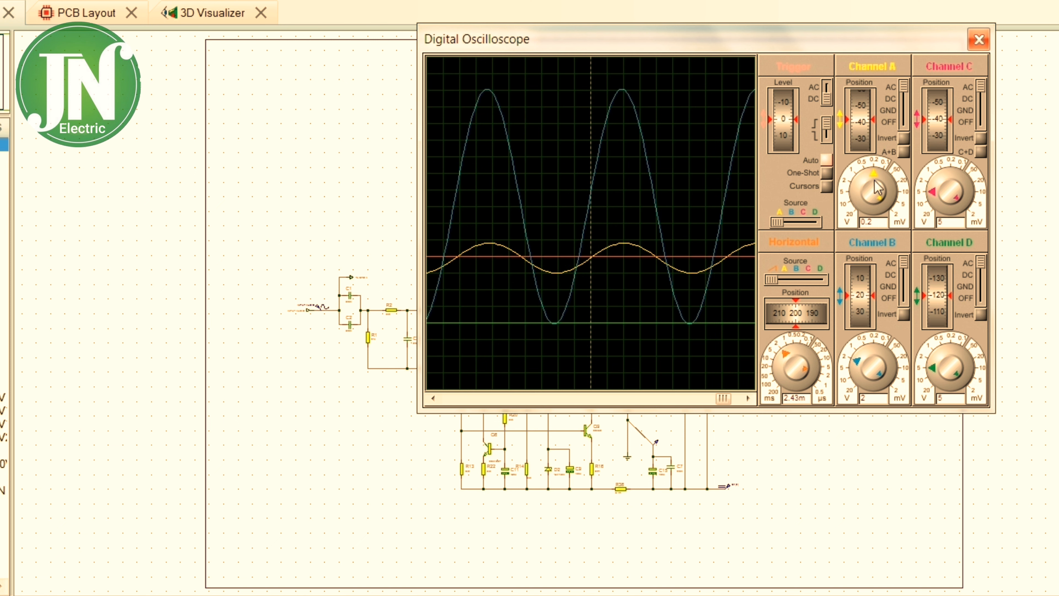
Set Channel A to 2 V/div with the timebase lengthened to about 2.43 ms
left_click(872, 186)
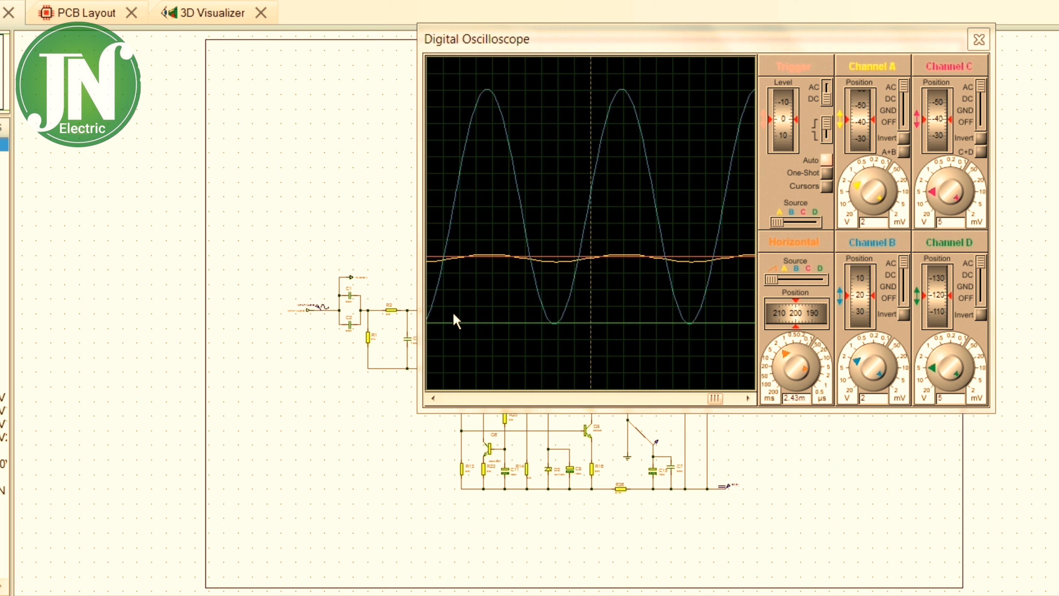